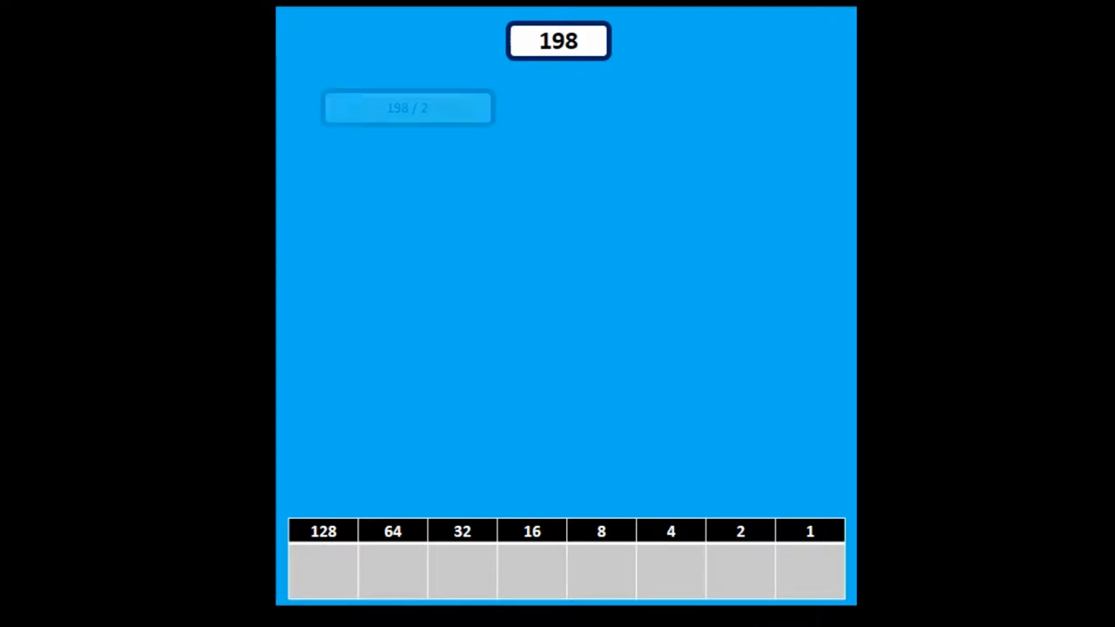
# Advance the animation through 198/2 = 99 r0, 99/2 = 48 r1 and 48/2 = 24
pyautogui.click(408, 108)
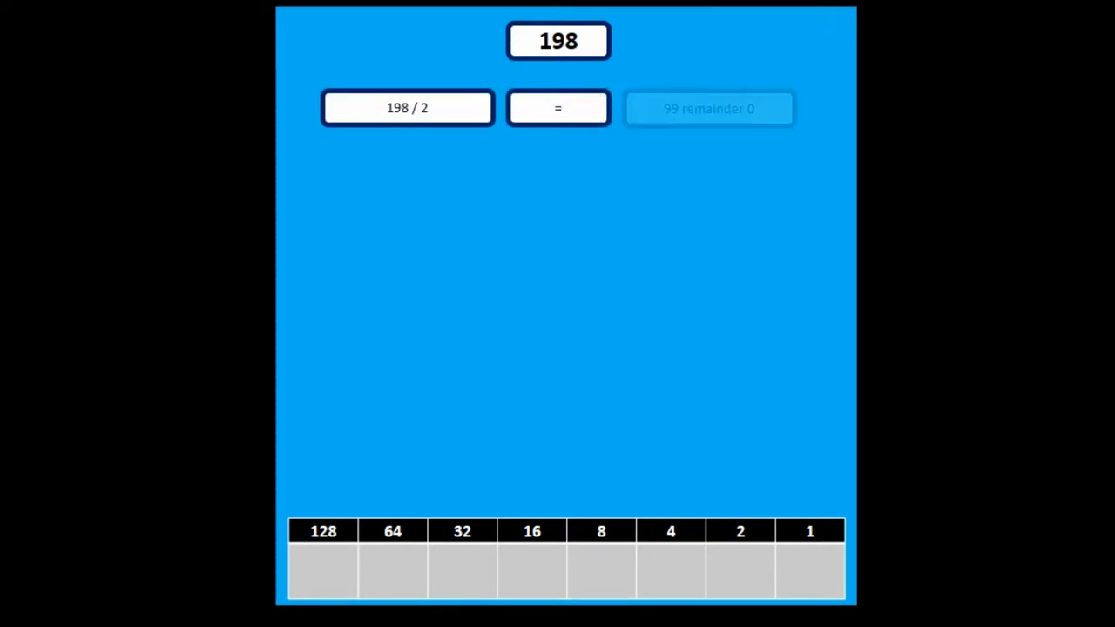
pyautogui.click(708, 108)
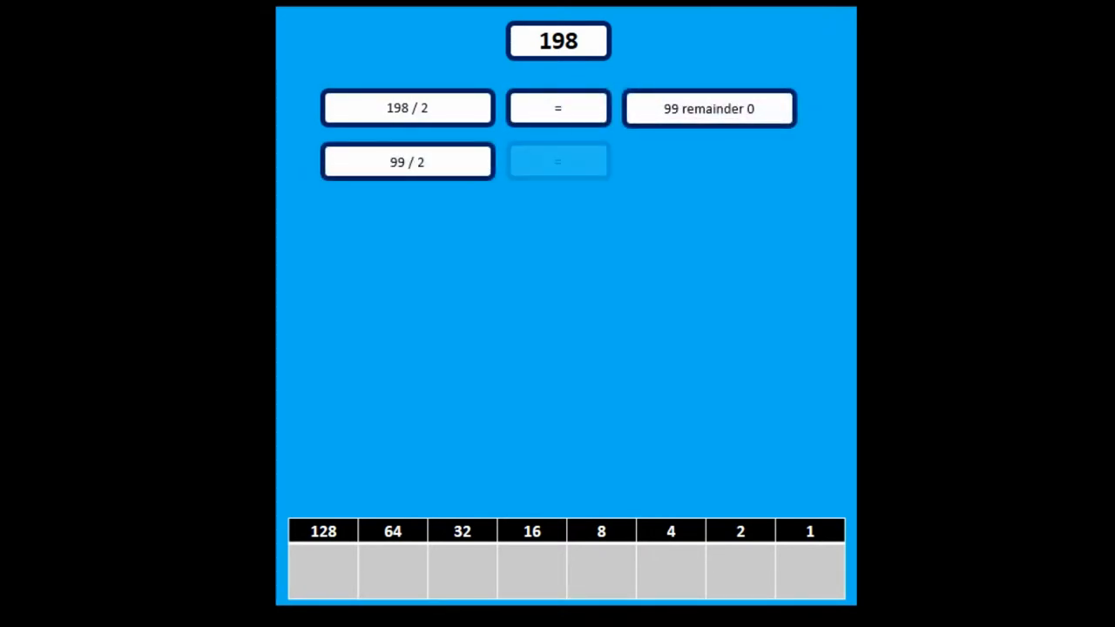
pyautogui.click(557, 160)
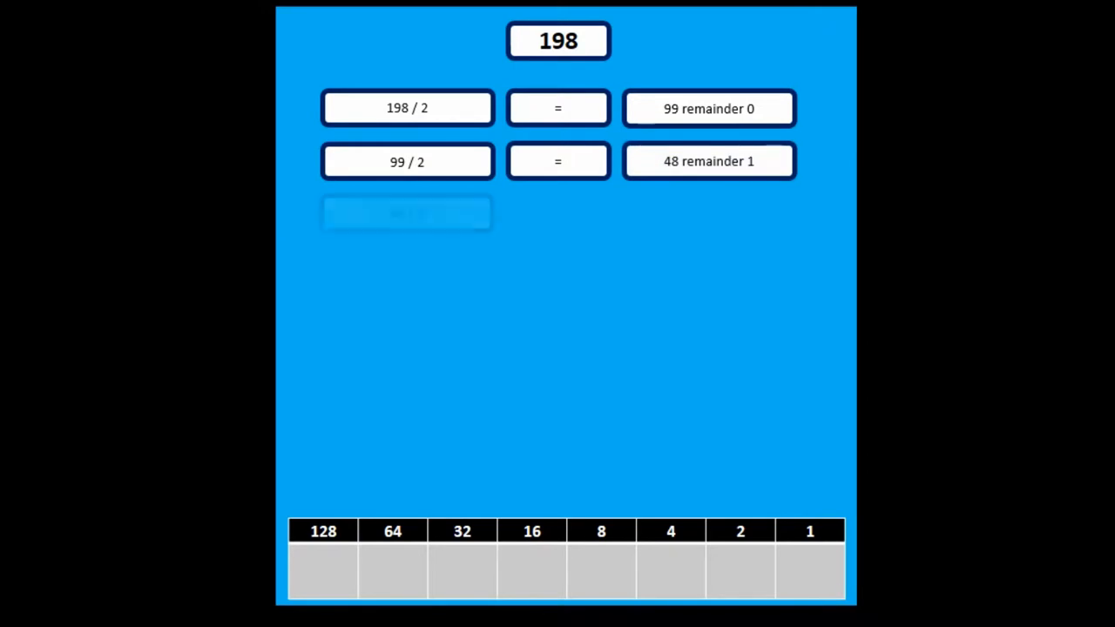
pyautogui.click(407, 212)
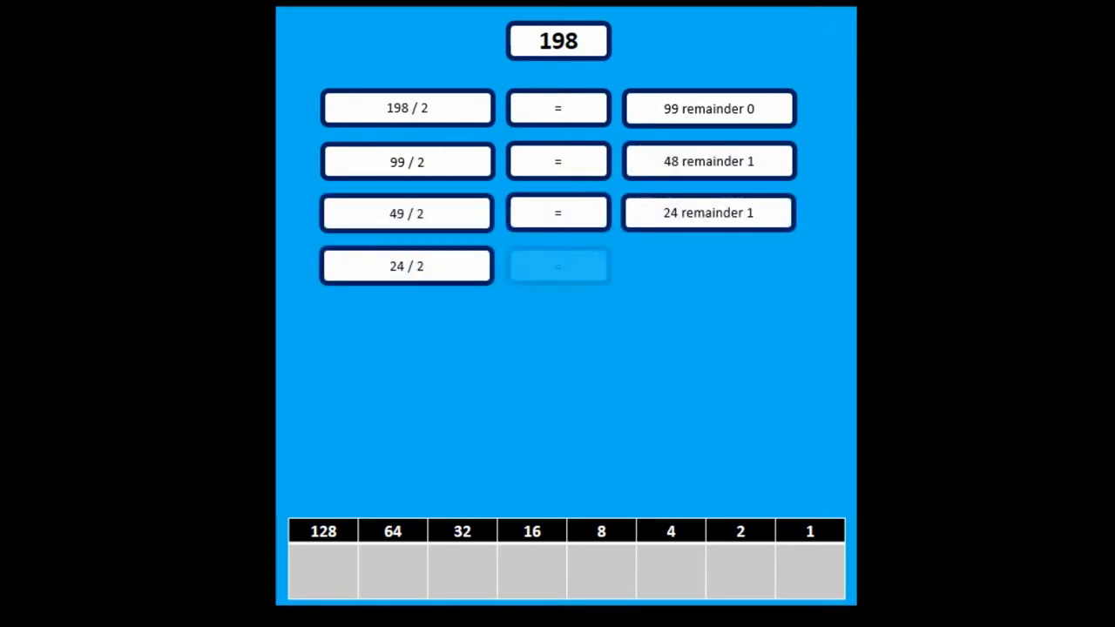
# Advance the remaining rows: 12 r0, 6 r0, 3 r0, 1 r1 and finally 0 r1
pyautogui.click(558, 265)
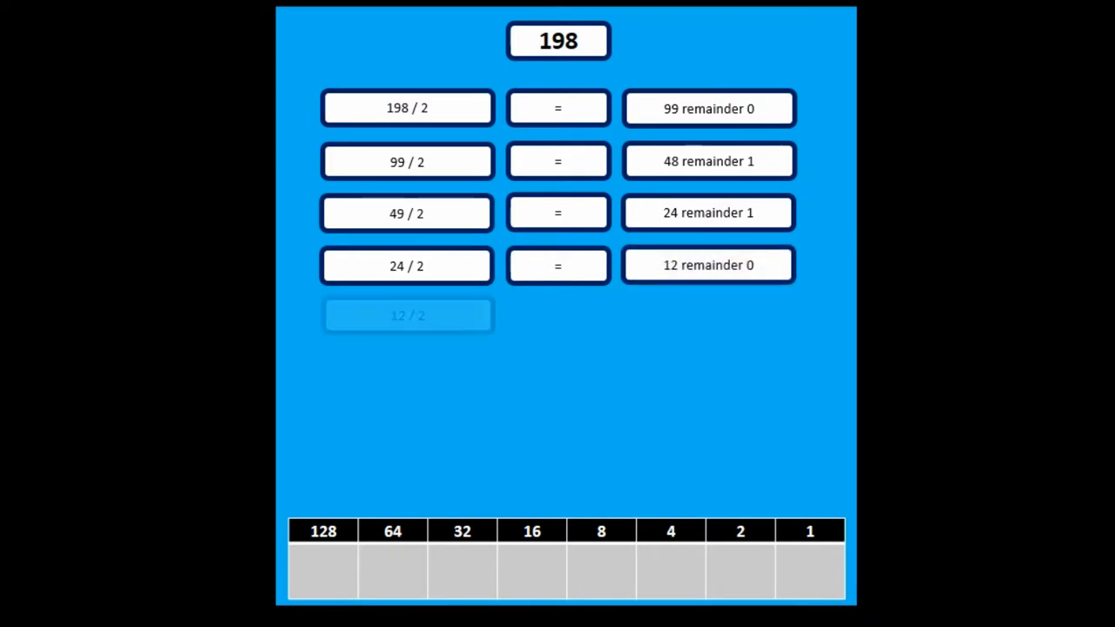
pyautogui.click(408, 314)
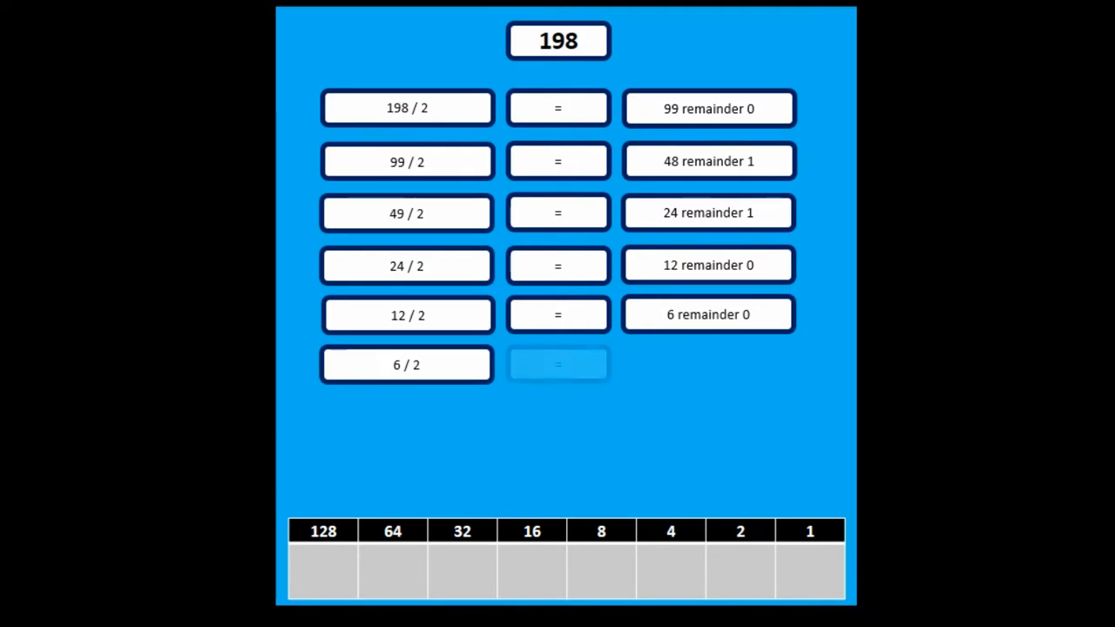
pyautogui.click(557, 364)
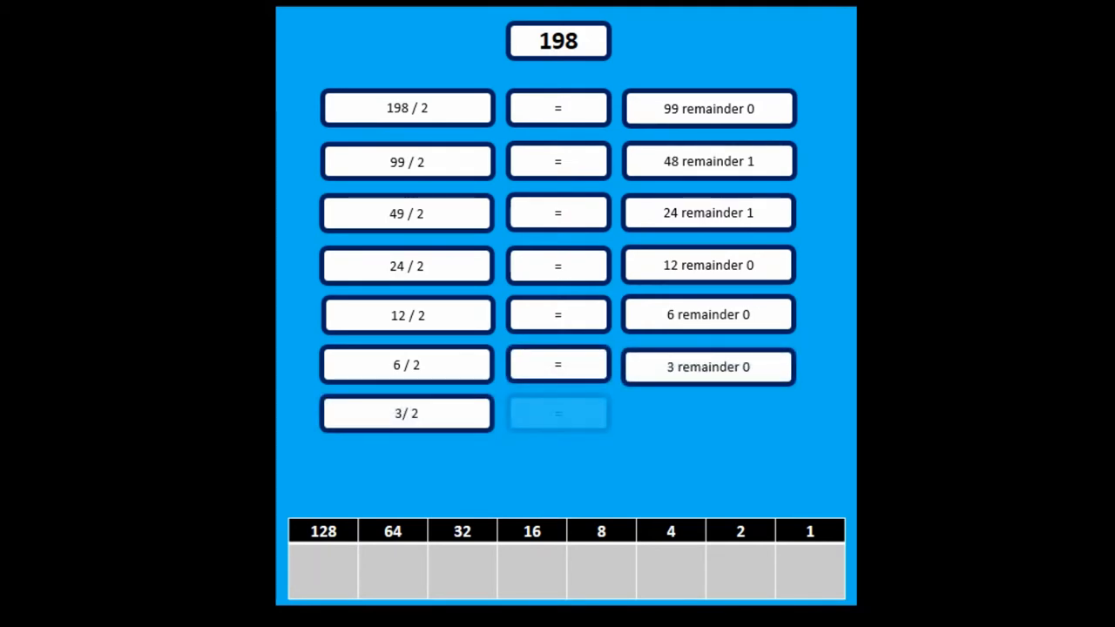
pyautogui.click(557, 412)
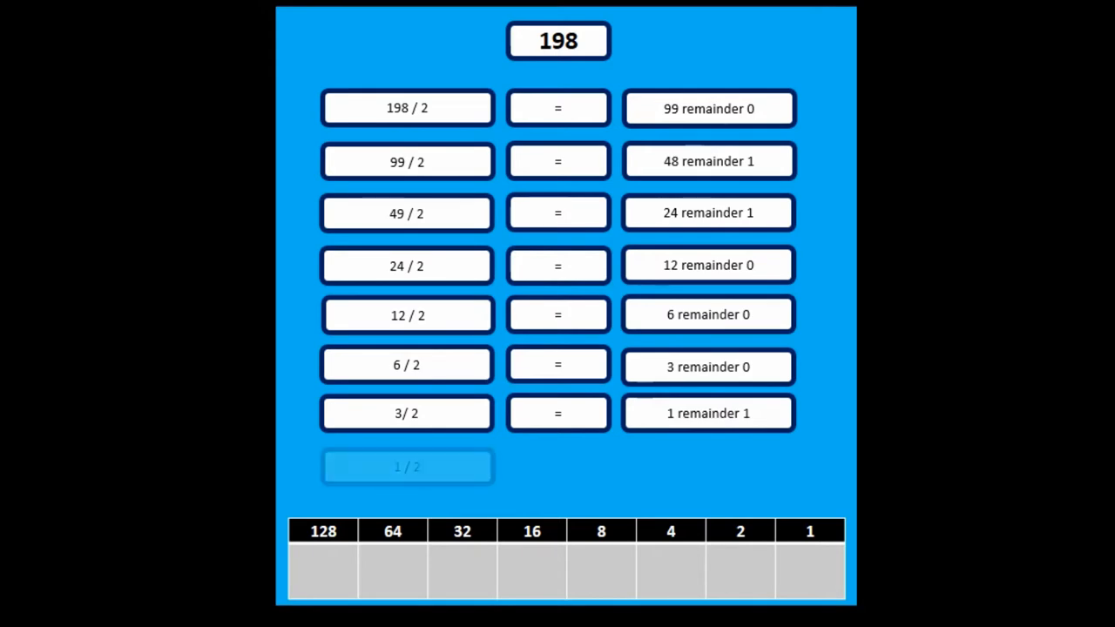
pyautogui.click(408, 466)
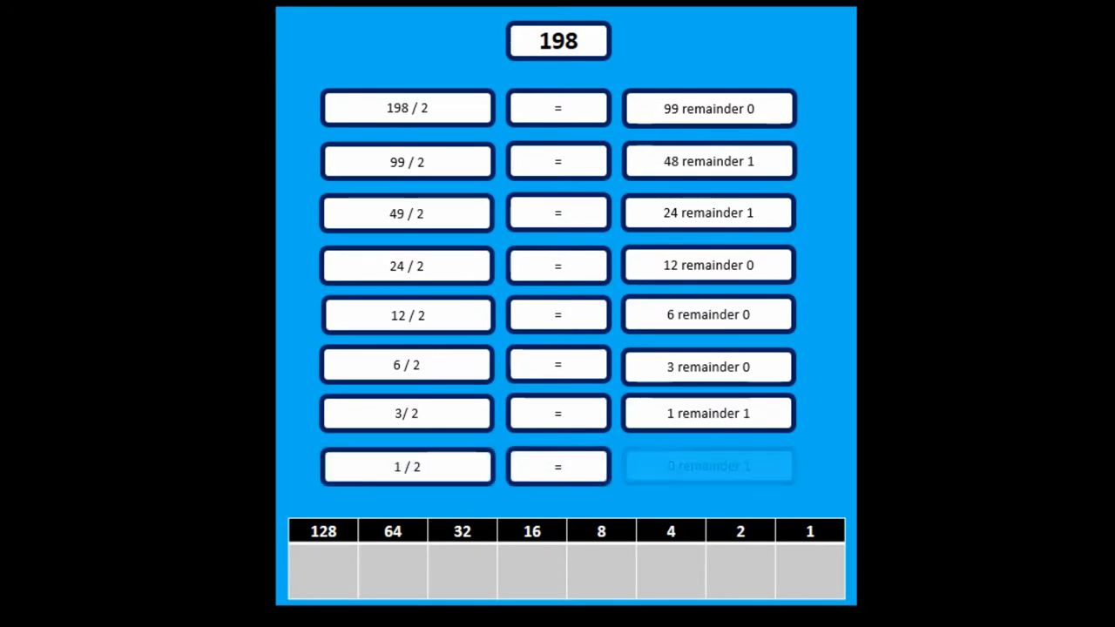